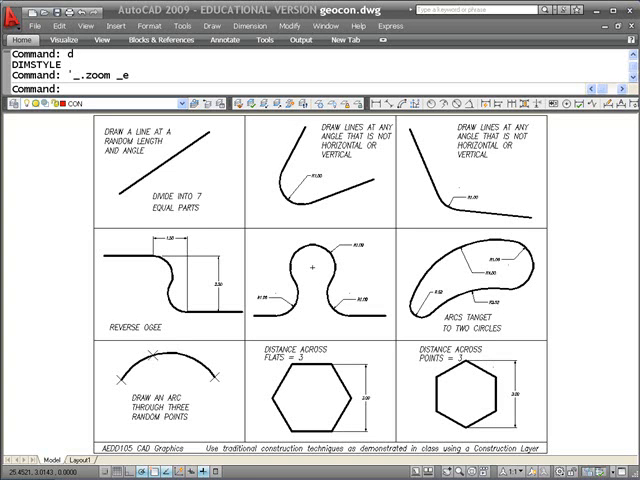
mouse_move(496, 222)
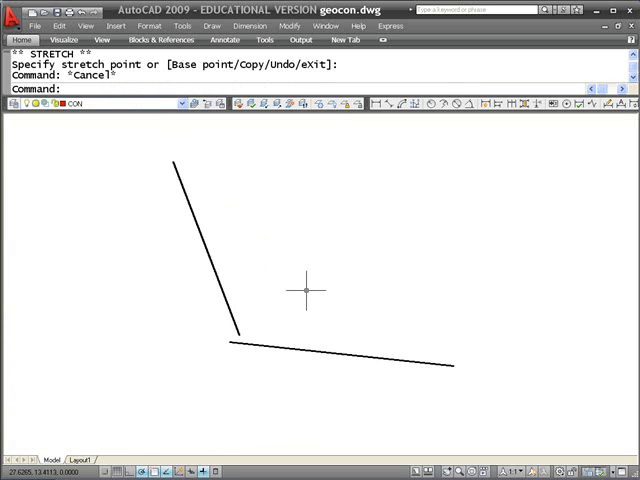
Step: Offset each black line 1 unit inward on the Current layer, giving crossing red construction lines
type("o")
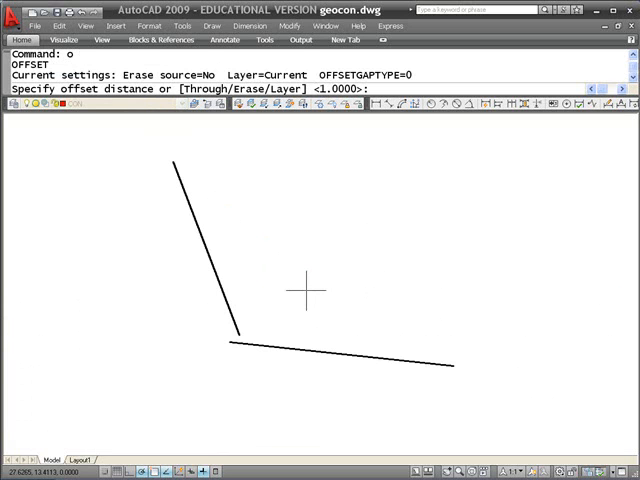
type("c")
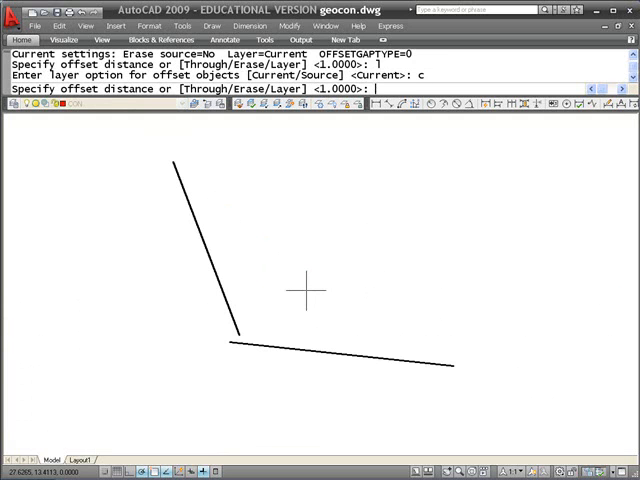
type("1")
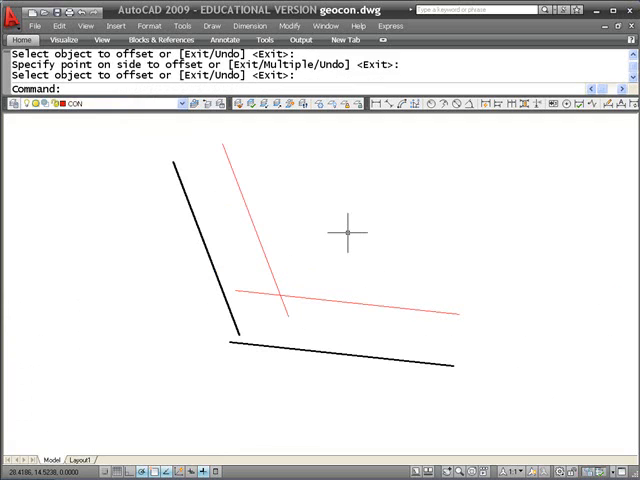
type("c")
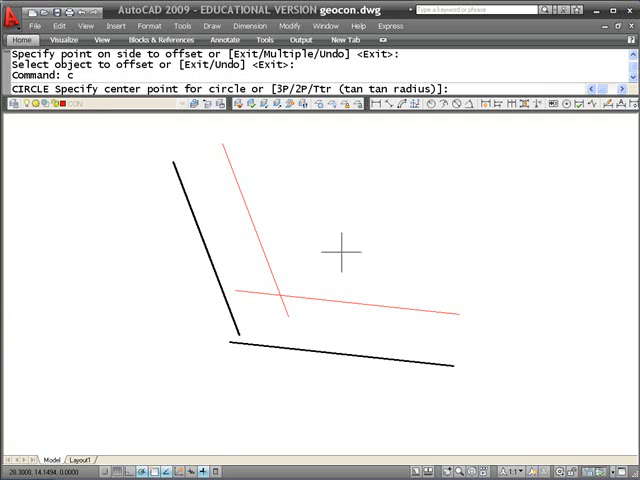
Step: Centre a radius-1 circle on the intersection of the two red offset lines
left_click(278, 302)
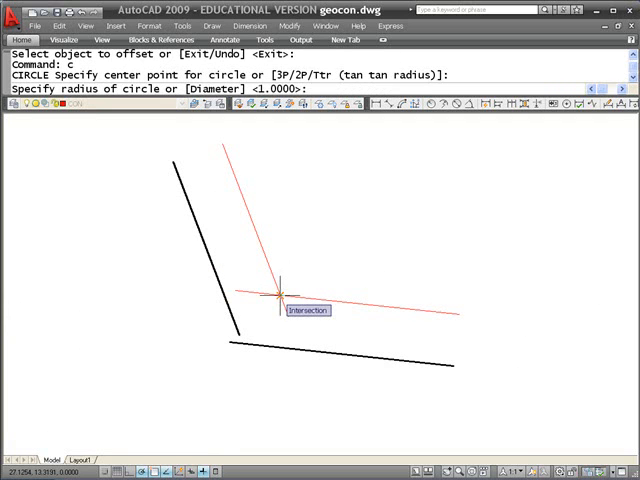
type("1")
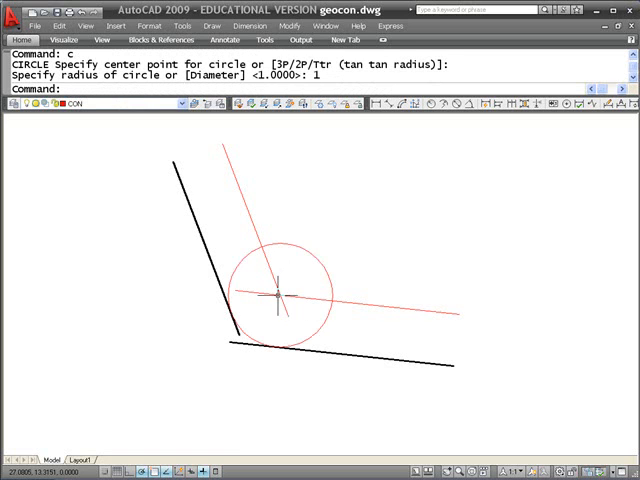
mouse_move(380, 224)
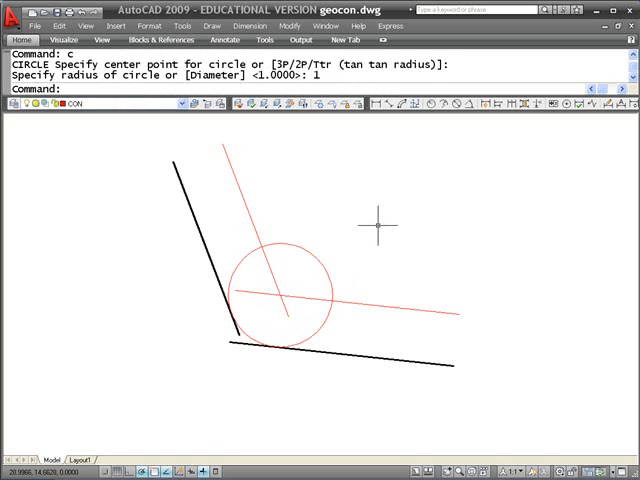
type("l")
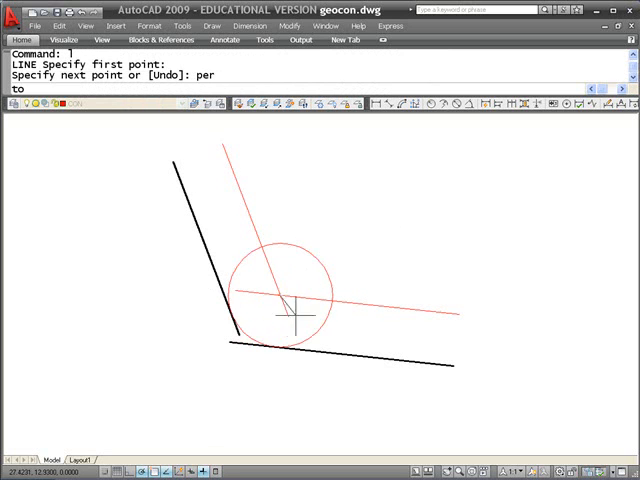
Step: Run perpendiculars from the circle centre to each black line, marking the tangent points
left_click(284, 300)
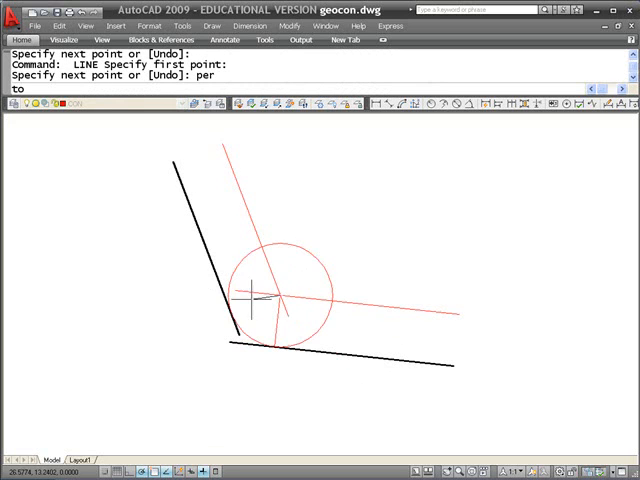
key("Escape")
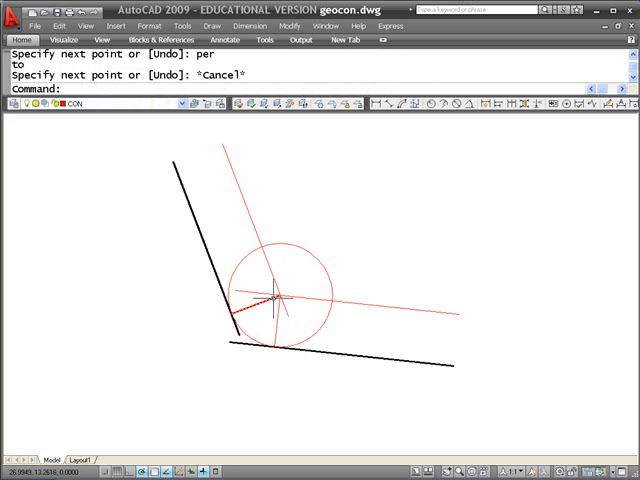
mouse_move(264, 356)
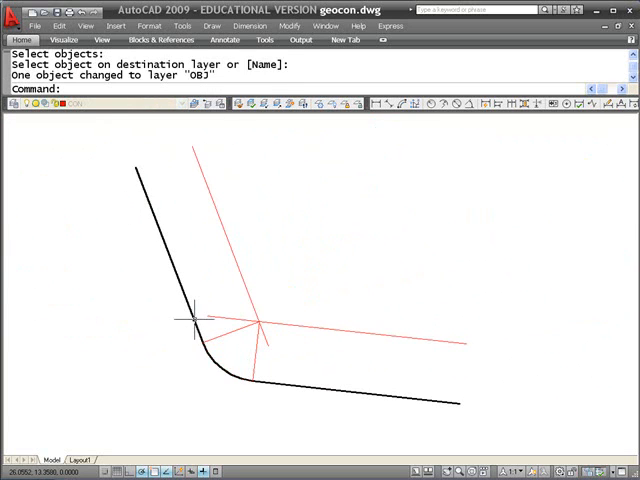
Step: Leave a radius-1 arc between the tangent points and move it to layer OBJ with LAYMCH
key("Escape")
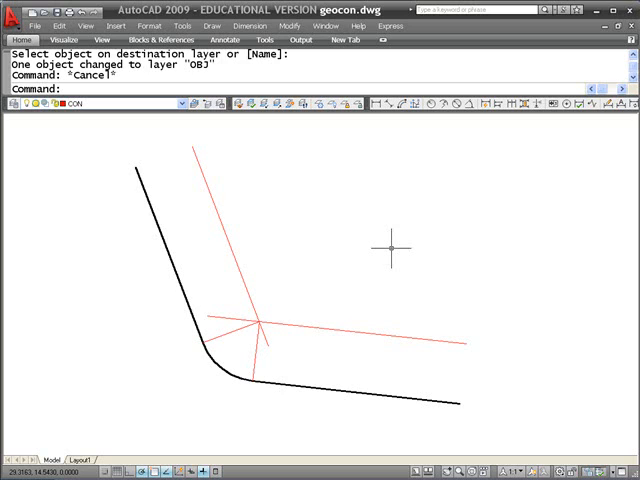